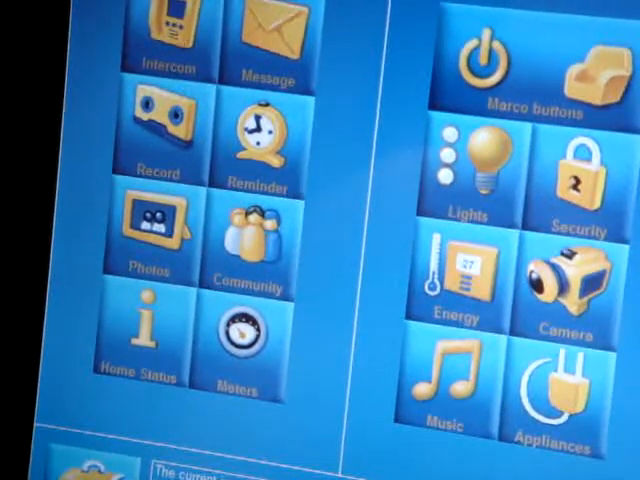
- Open Meters from the home menu to list water and electricity meters
{"action": "left_click", "coordinate": [240, 340]}
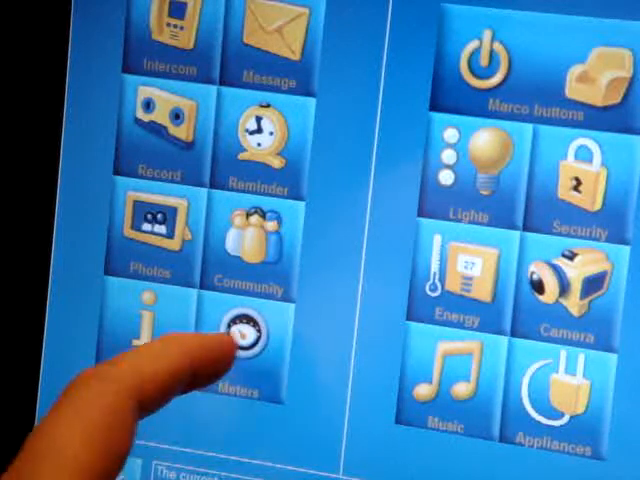
{"action": "left_click", "coordinate": [240, 330]}
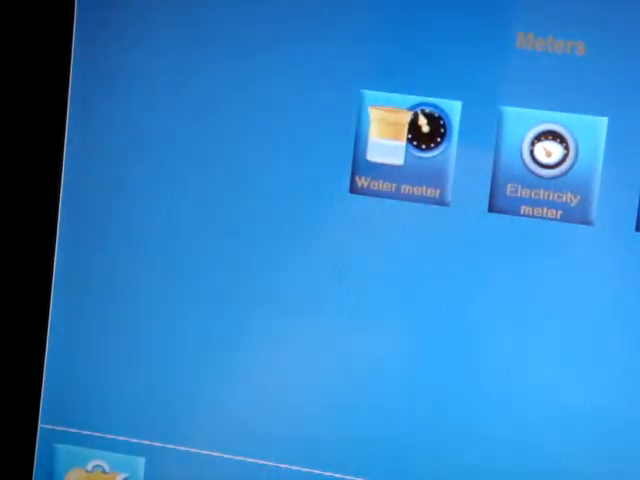
- Show the electricity meter's daily chart, stepping back from 2009-3-29 to 2009-3-27
{"action": "left_click", "coordinate": [405, 145]}
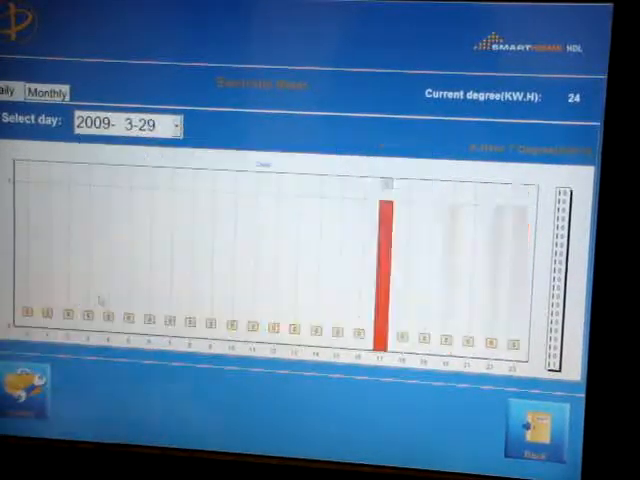
{"action": "left_click", "coordinate": [172, 123]}
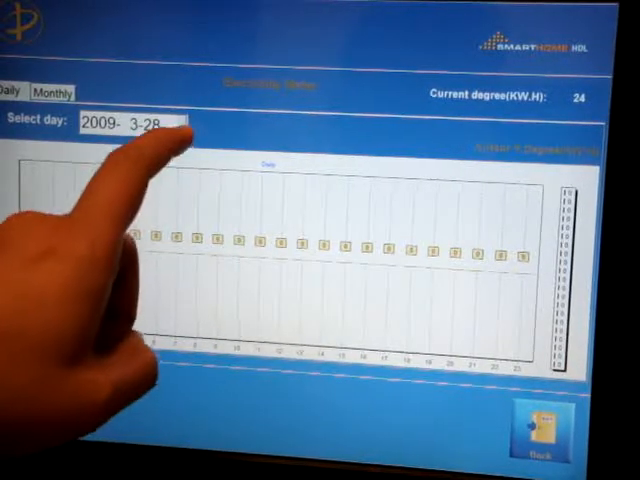
{"action": "left_click", "coordinate": [180, 125]}
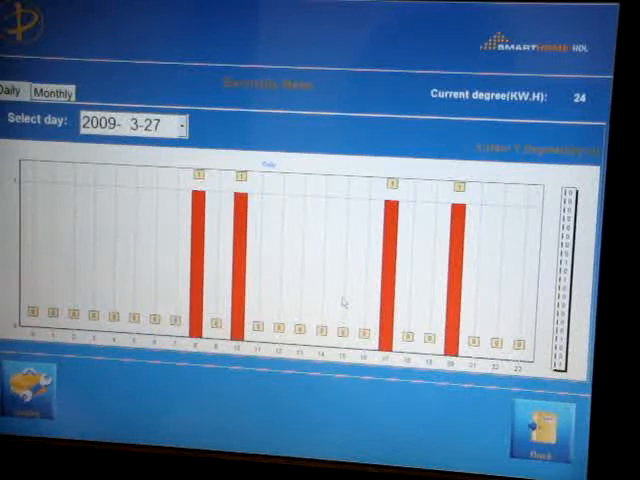
{"action": "left_click", "coordinate": [54, 93]}
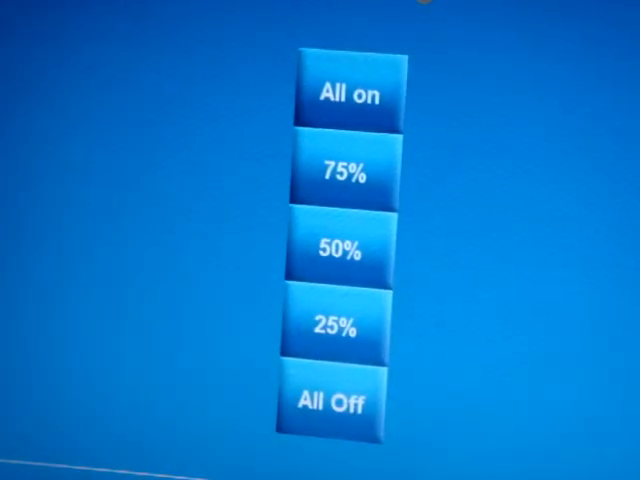
- Apply a preset lighting brightness level such as 75%, 50% or All Off
{"action": "left_click", "coordinate": [340, 323]}
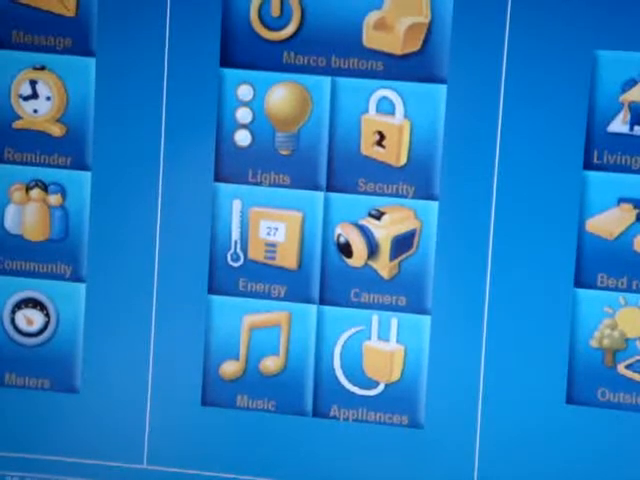
- Open Security and choose Vacation mode, using the code keypad
{"action": "left_click", "coordinate": [383, 130]}
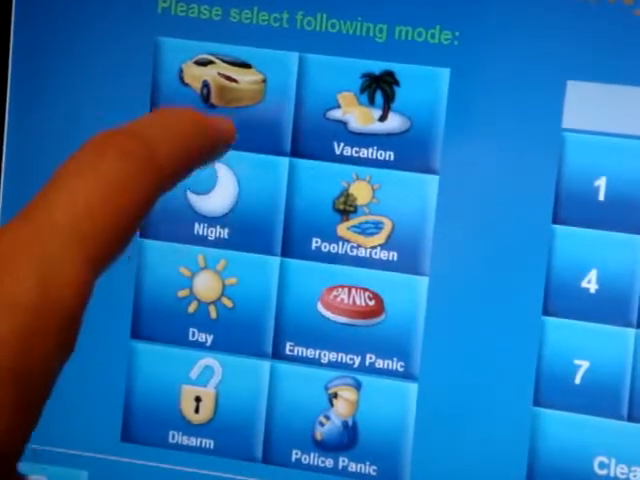
{"action": "left_click", "coordinate": [210, 90]}
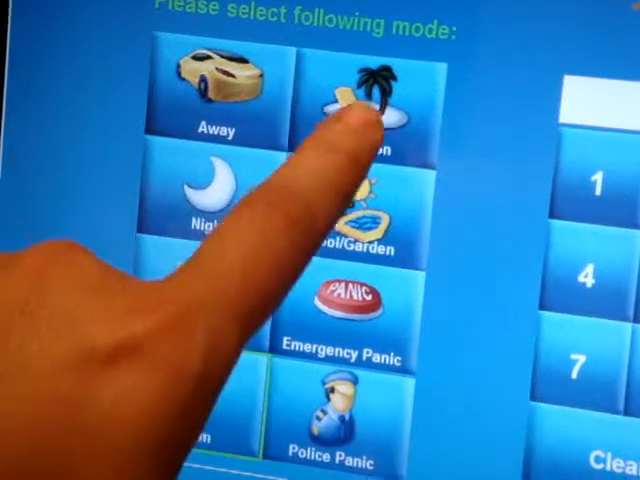
{"action": "left_click", "coordinate": [360, 95]}
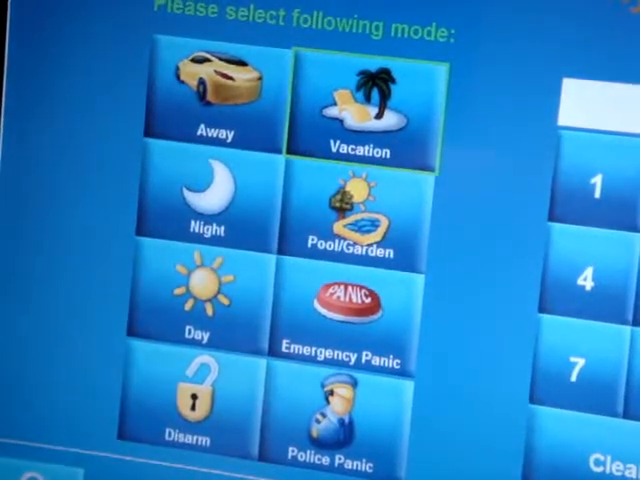
{"action": "left_click", "coordinate": [354, 210]}
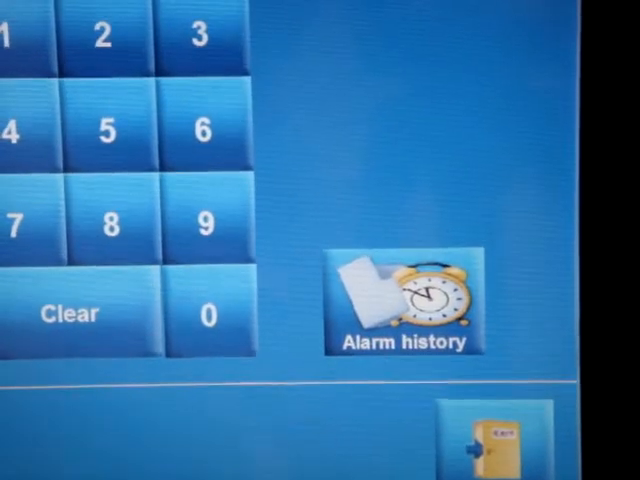
- Show the alarm history for the chosen dates and scroll the Kitchen alarm entries
{"action": "left_click", "coordinate": [404, 300]}
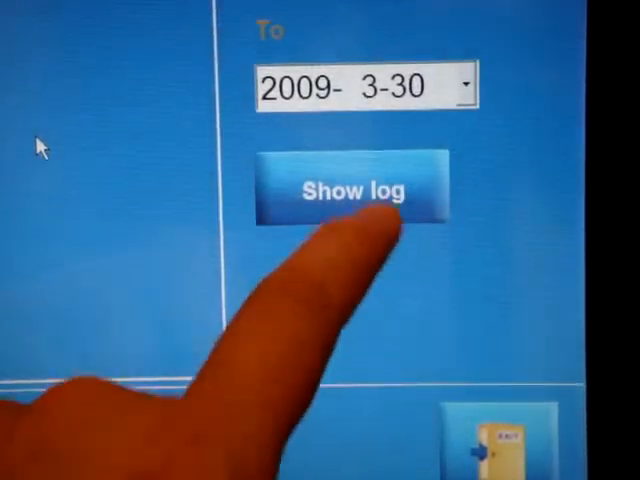
{"action": "left_click", "coordinate": [350, 188]}
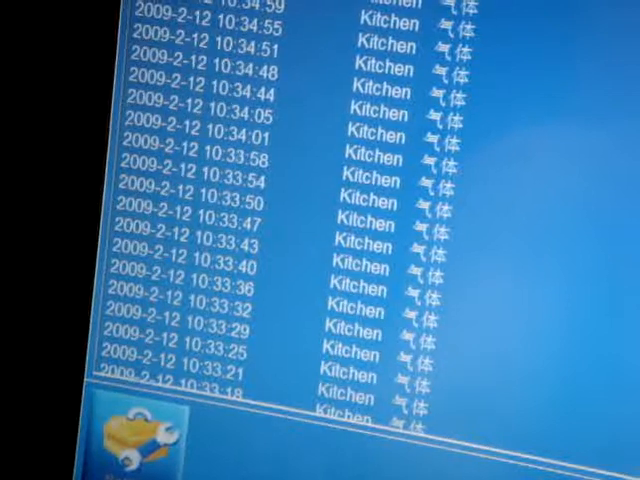
{"action": "scroll", "scroll_direction": "down", "scroll_amount": 3}
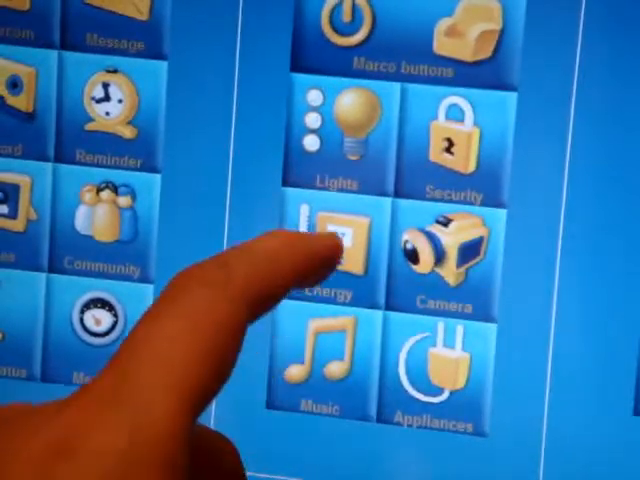
- Turn off every air conditioner with All AC OFF on the Energy page
{"action": "left_click", "coordinate": [330, 250]}
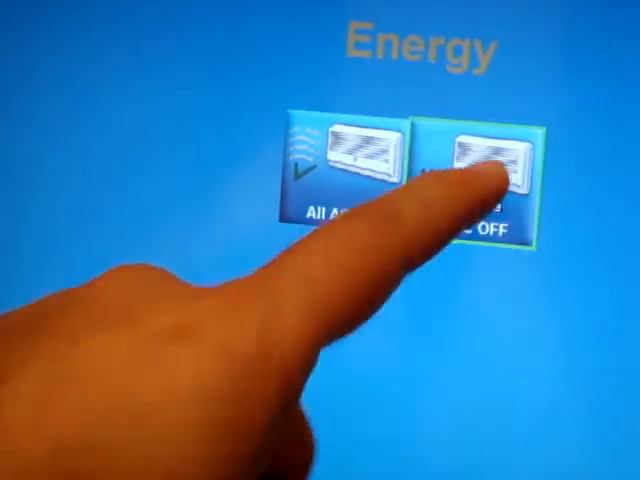
{"action": "left_click", "coordinate": [475, 160]}
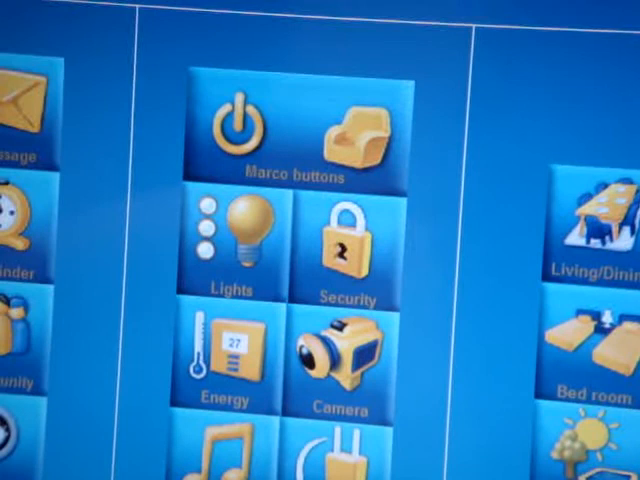
- Open Camera Live View listing Lenin Square, Janpan, St Petersbourg and Rauris
{"action": "scroll", "scroll_direction": "down", "scroll_amount": 3}
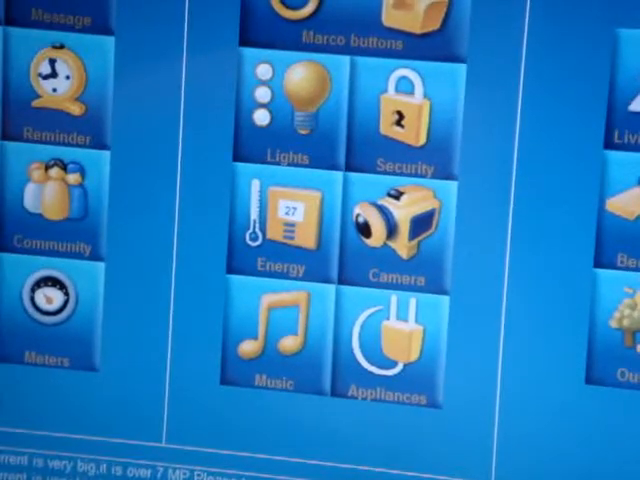
{"action": "left_click", "coordinate": [390, 220]}
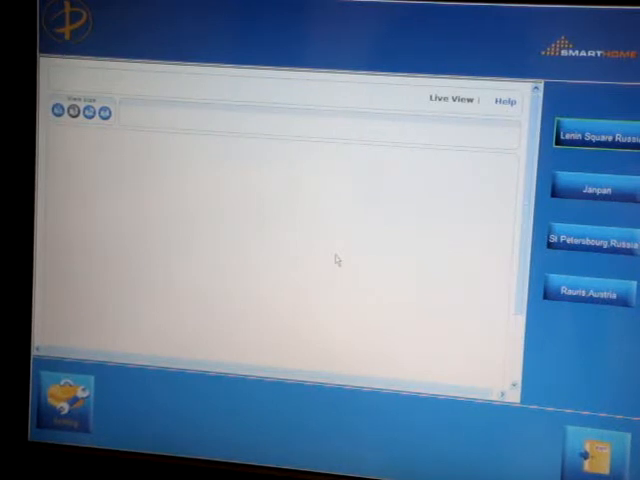
- View the St Petersbourg, Russia camera feed, then exit to the main menu
{"action": "left_click", "coordinate": [590, 137]}
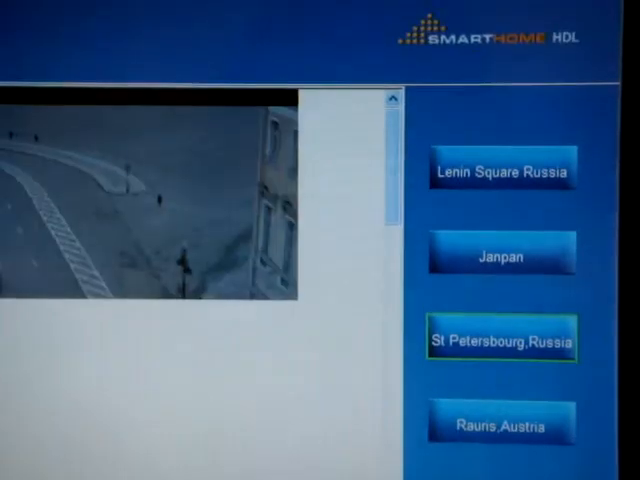
{"action": "left_click", "coordinate": [503, 341]}
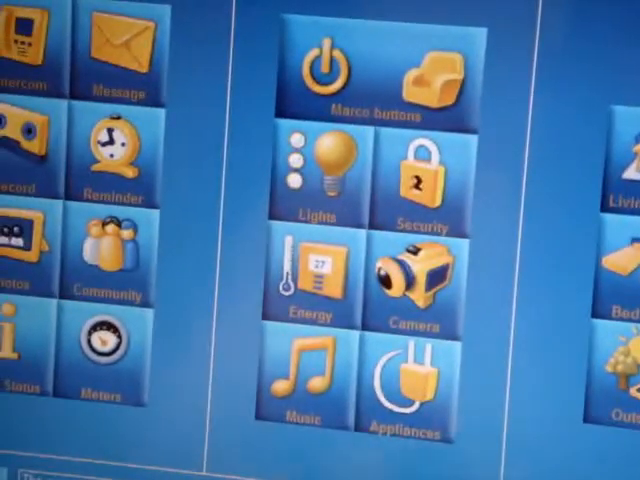
- Open Appliances and its Schedule form with date settings
{"action": "left_click", "coordinate": [405, 375]}
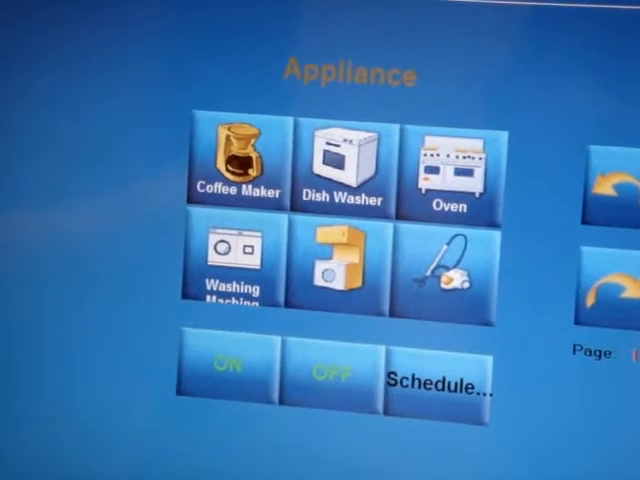
{"action": "left_click", "coordinate": [437, 377]}
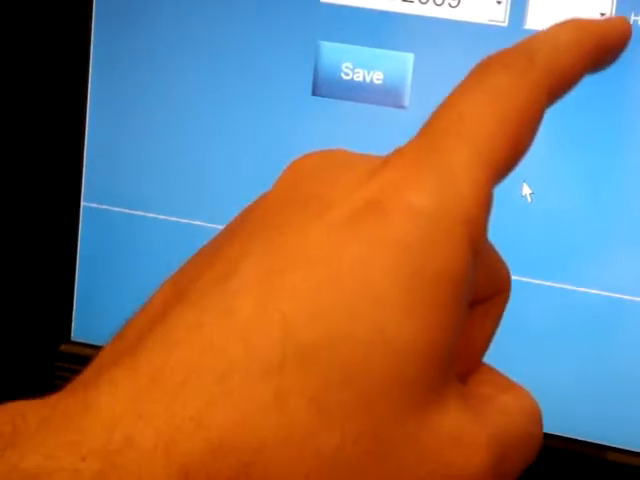
- Set the Coffee Maker end time and save the schedule ending 07/04/2009
{"action": "left_click", "coordinate": [600, 12]}
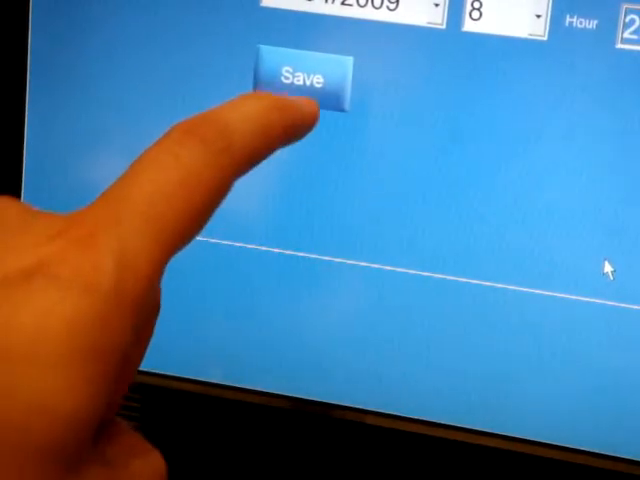
{"action": "left_click", "coordinate": [300, 75]}
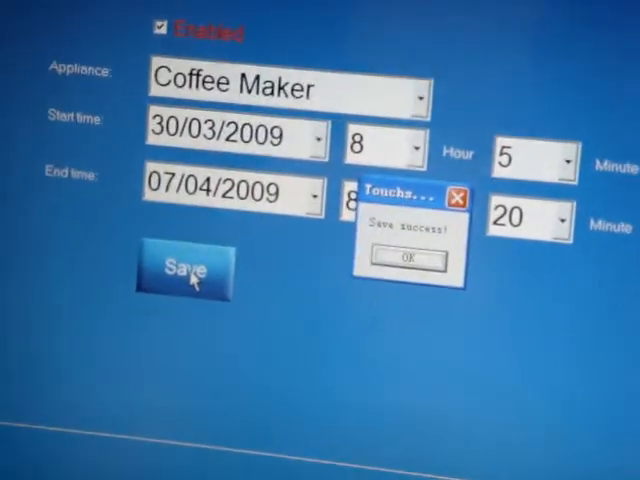